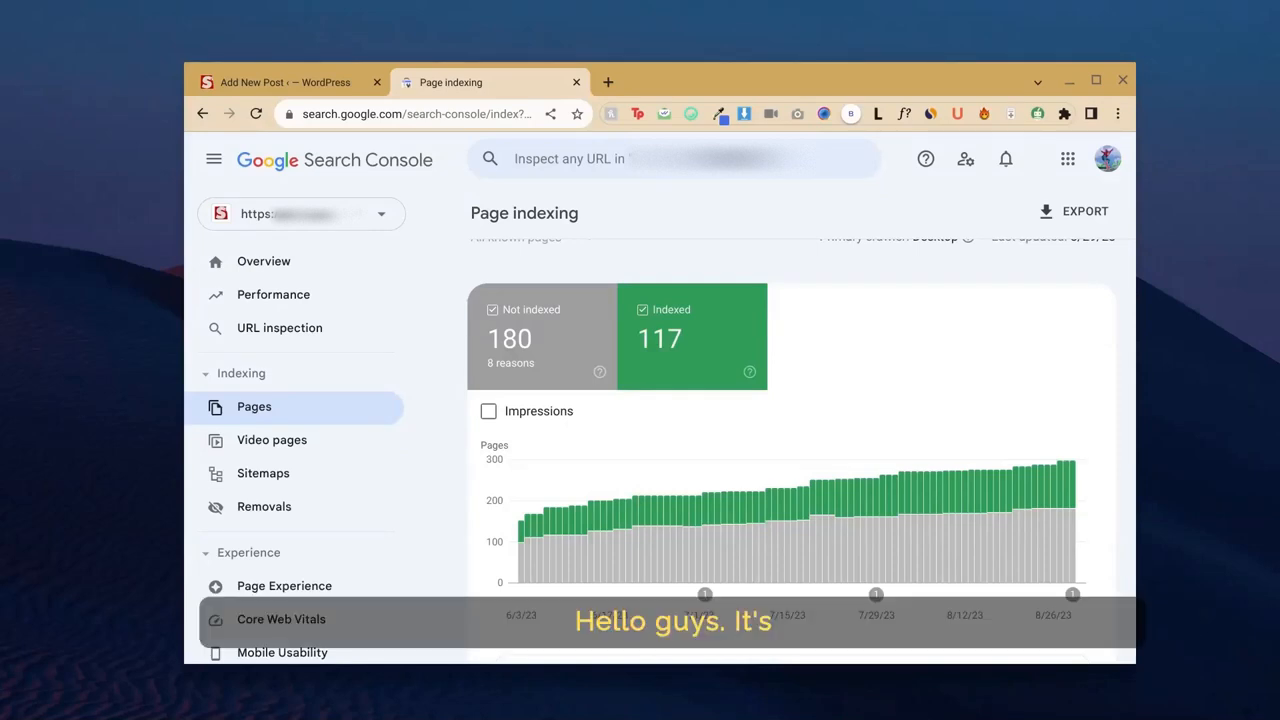
mouse_move(742, 490)
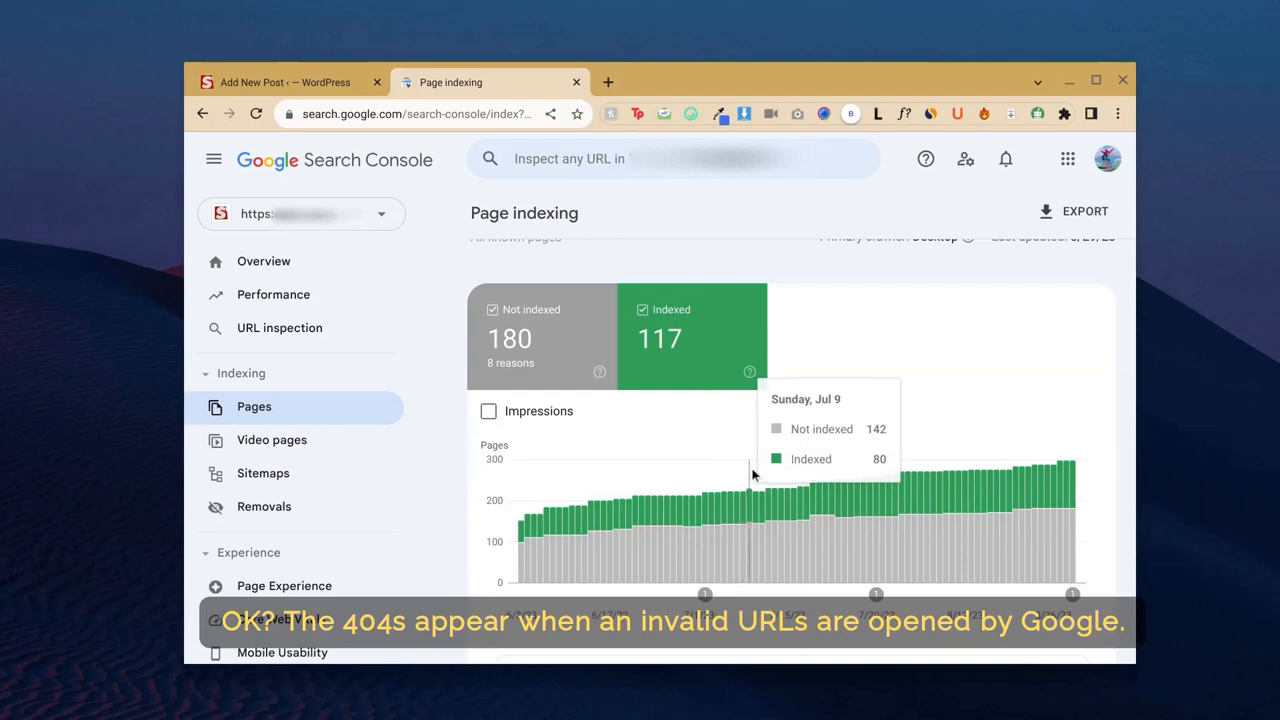
mouse_move(882, 396)
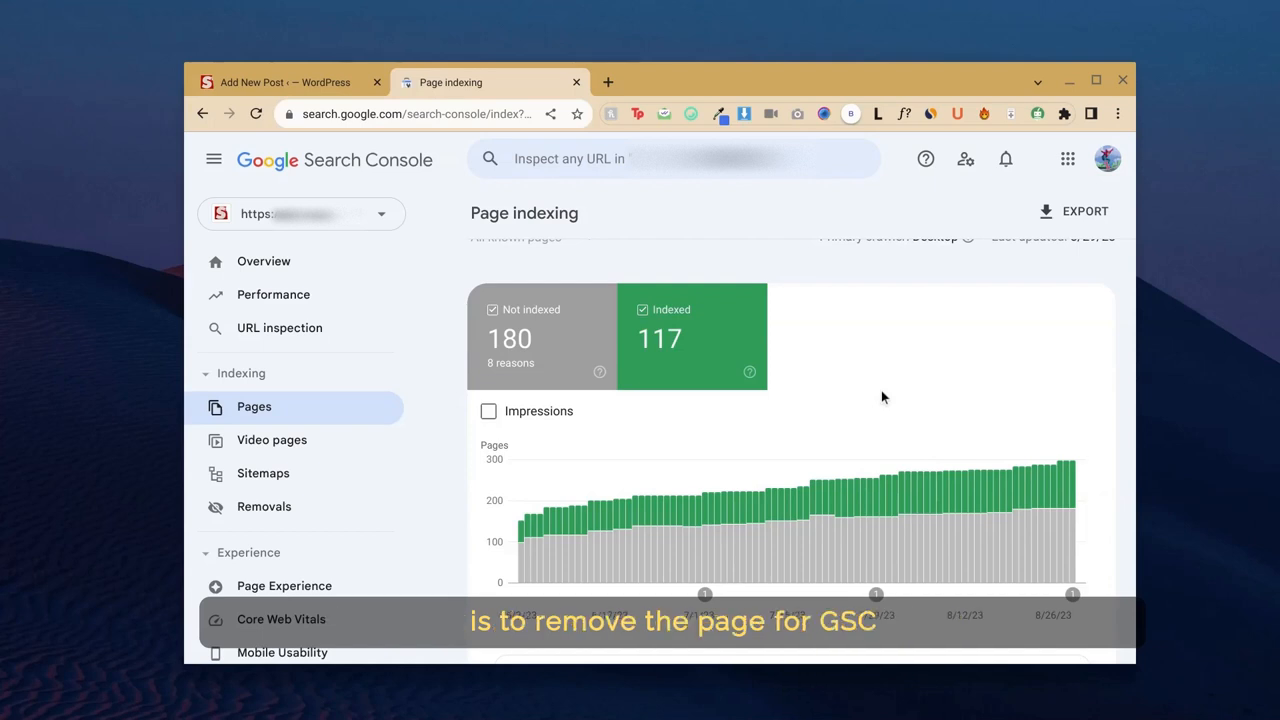
- Reload the page indexing report and open the Not found (404) detail report with 43 affected pages
scroll(down, 3)
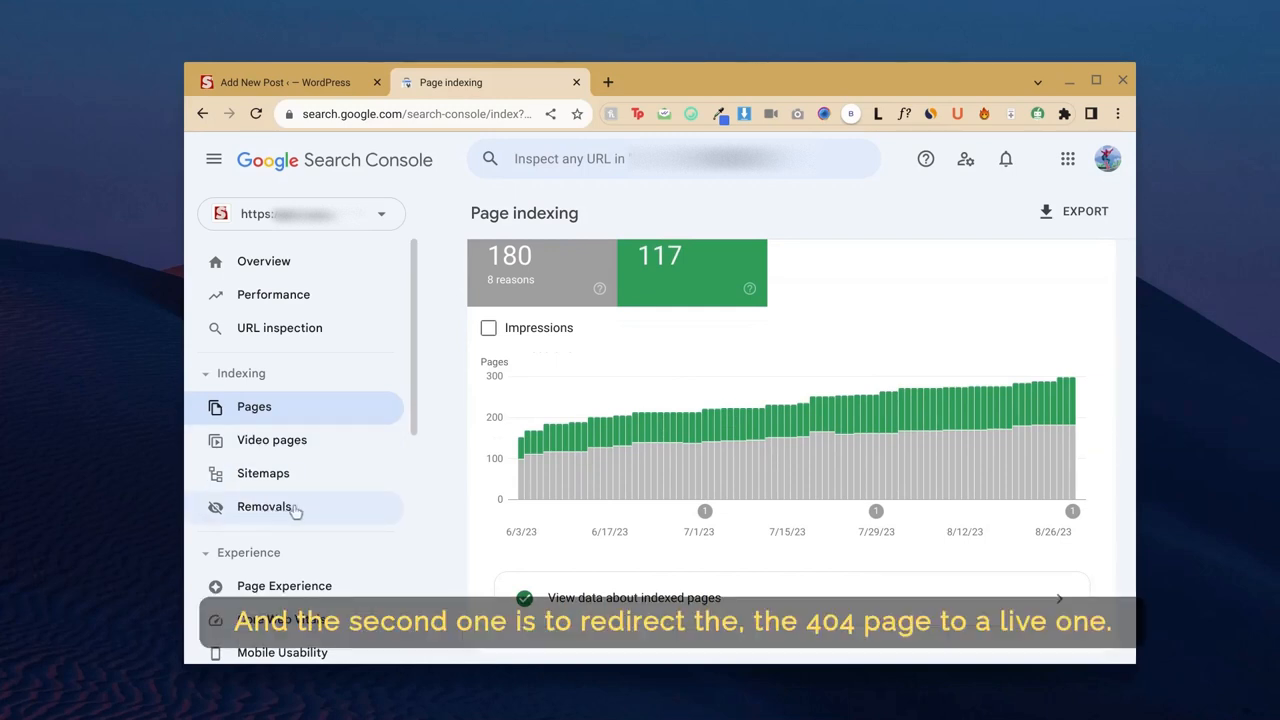
scroll(down, 3)
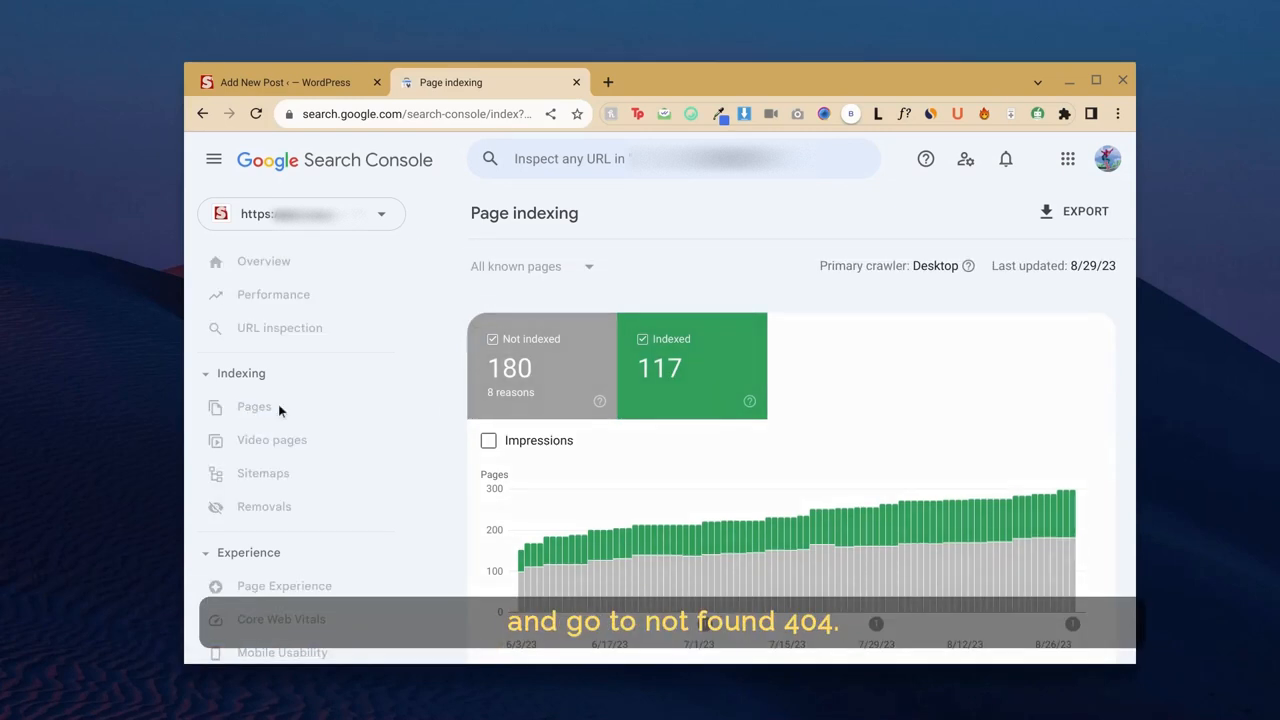
click(252, 406)
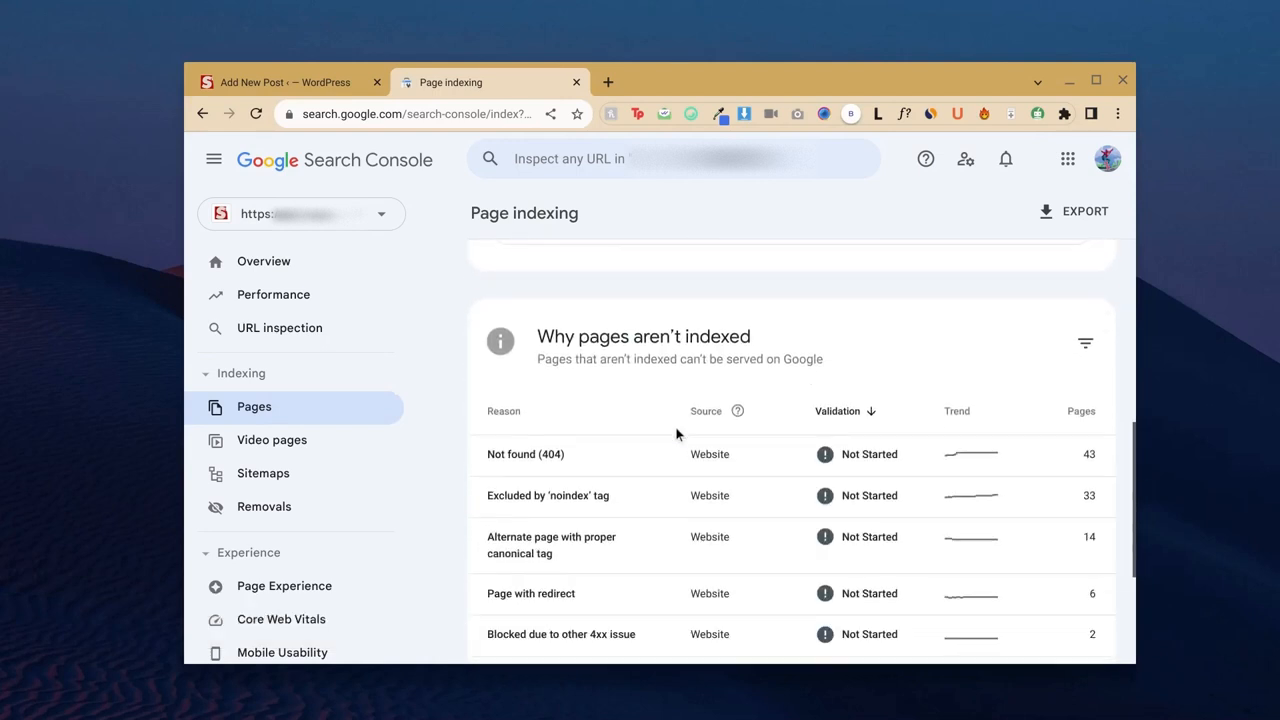
mouse_move(512, 464)
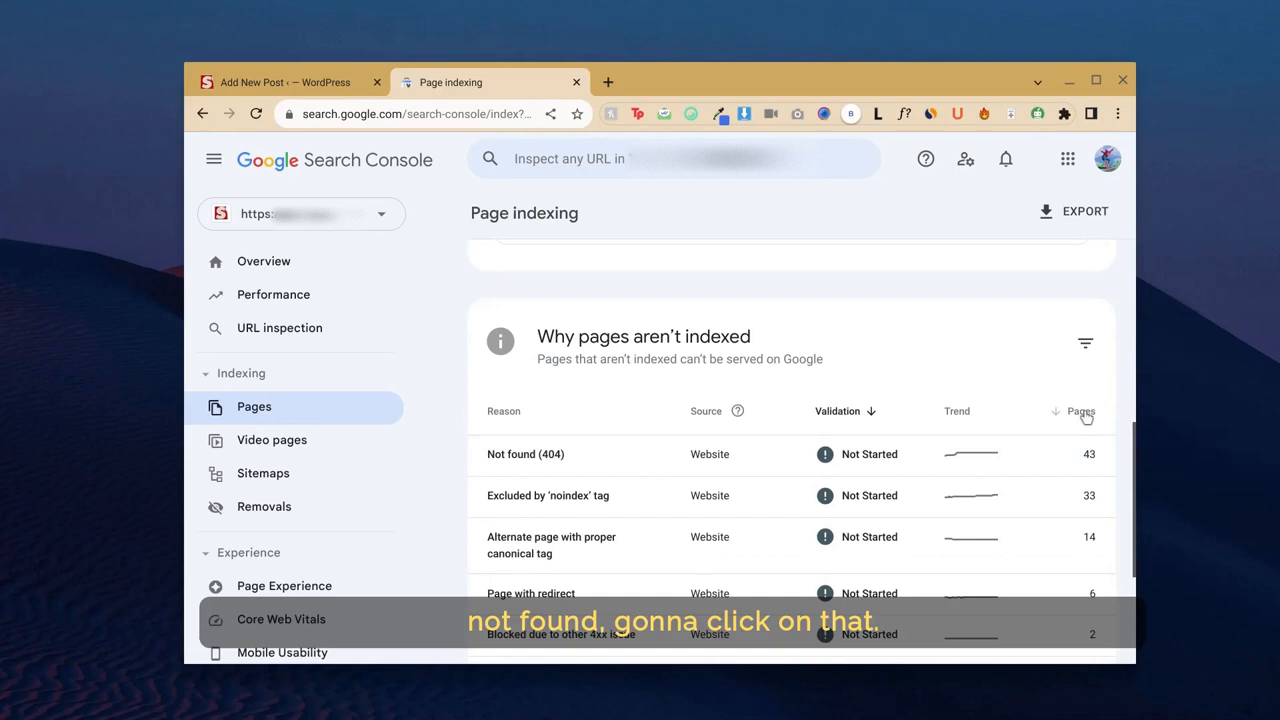
mouse_move(620, 466)
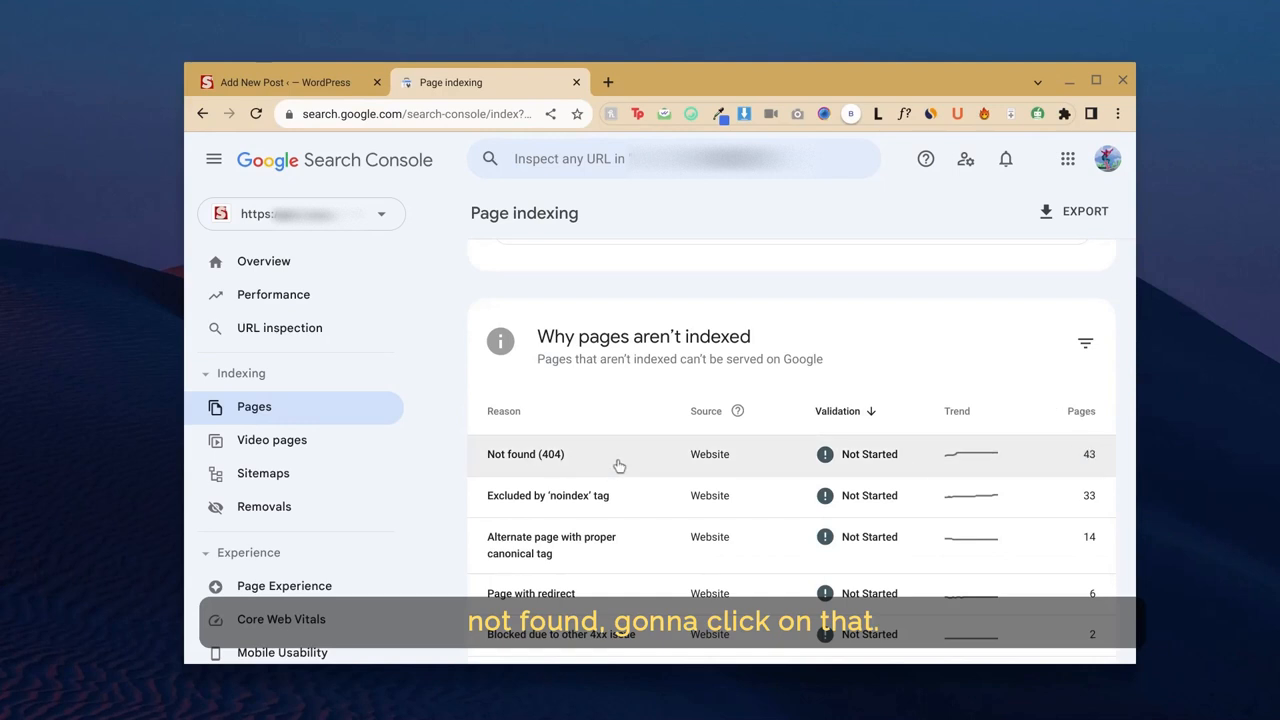
click(524, 454)
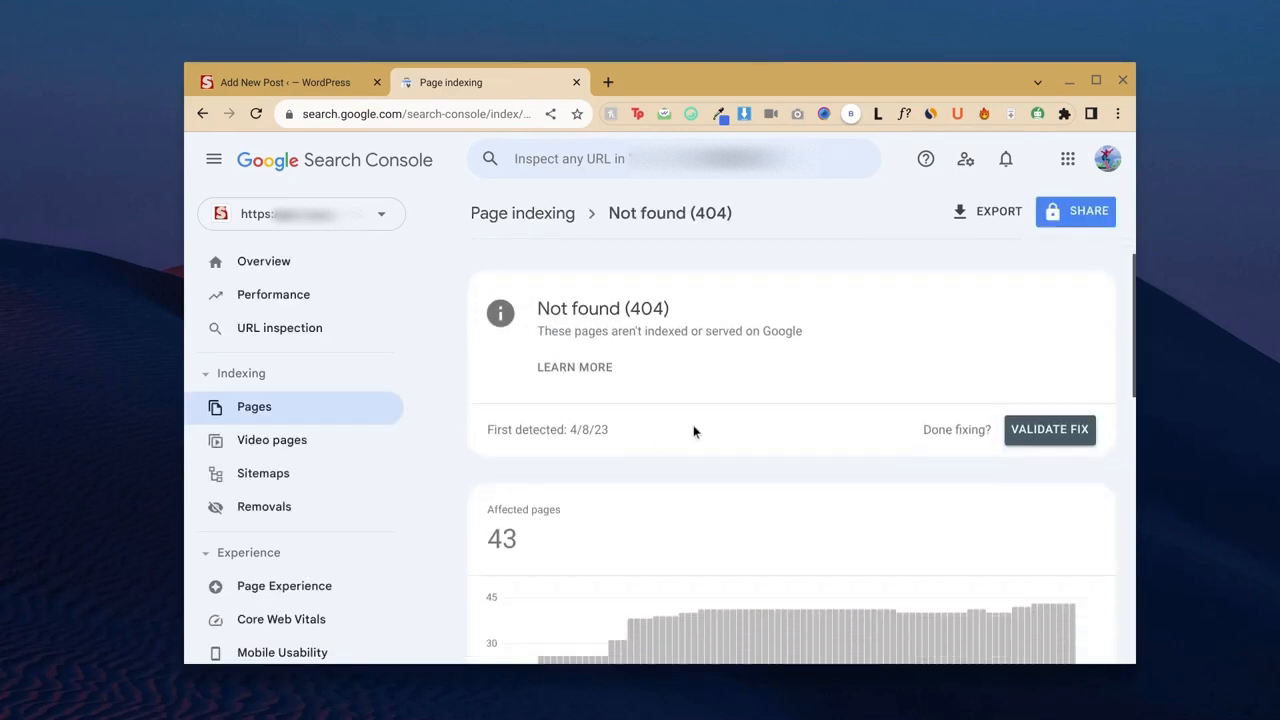
- Scroll past the Affected pages chart to the example URLs crawled in late August 2023
scroll(down, 3)
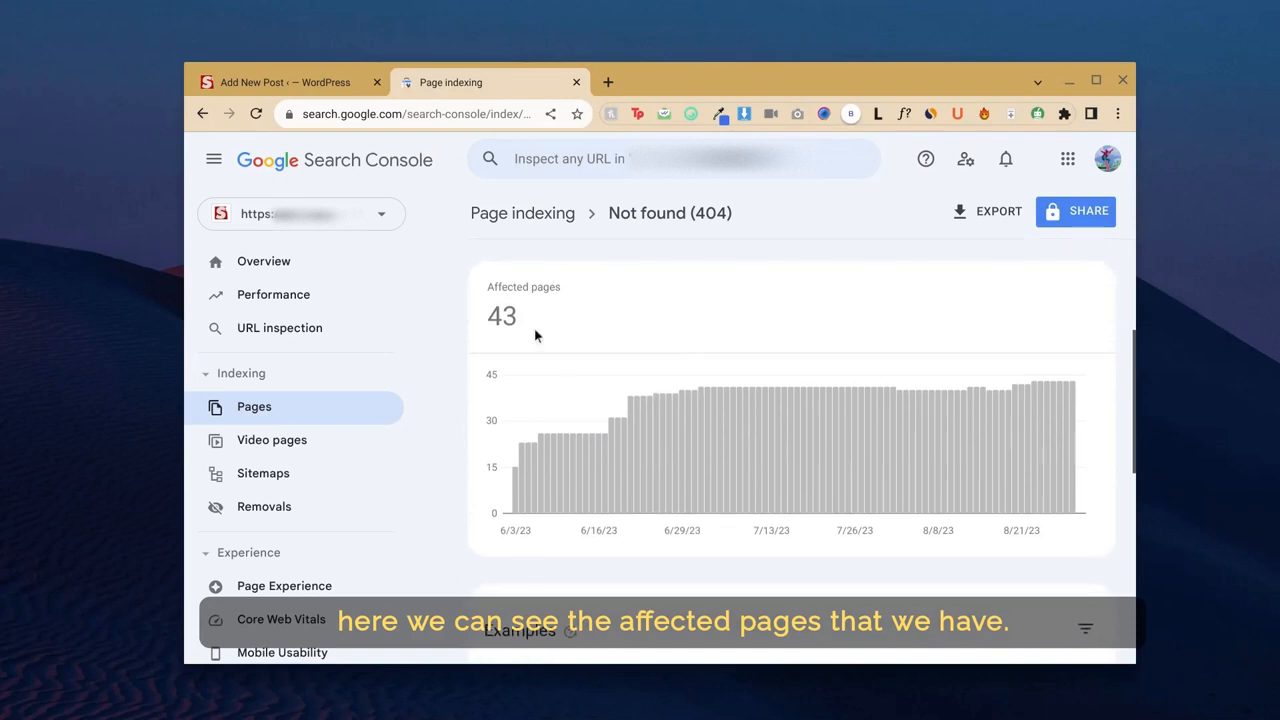
scroll(down, 3)
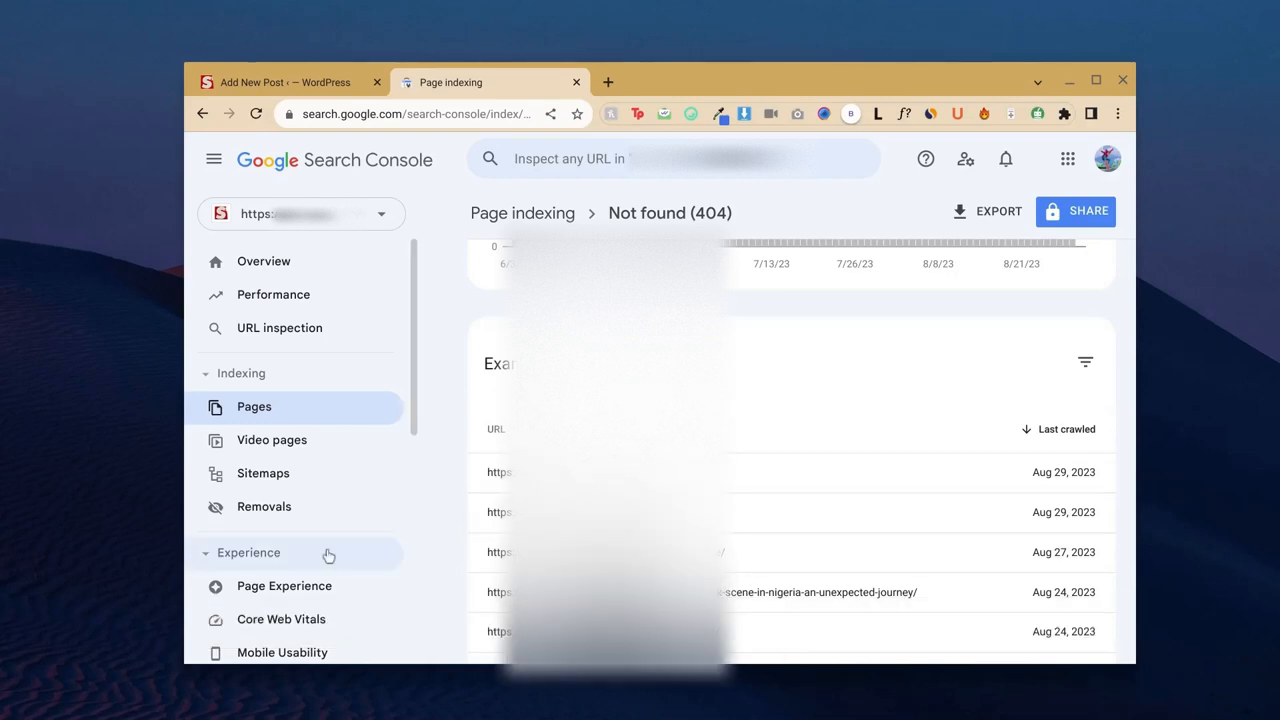
- Start a new temporary removal request in Removals with the 404 URL, removing this URL only
click(264, 506)
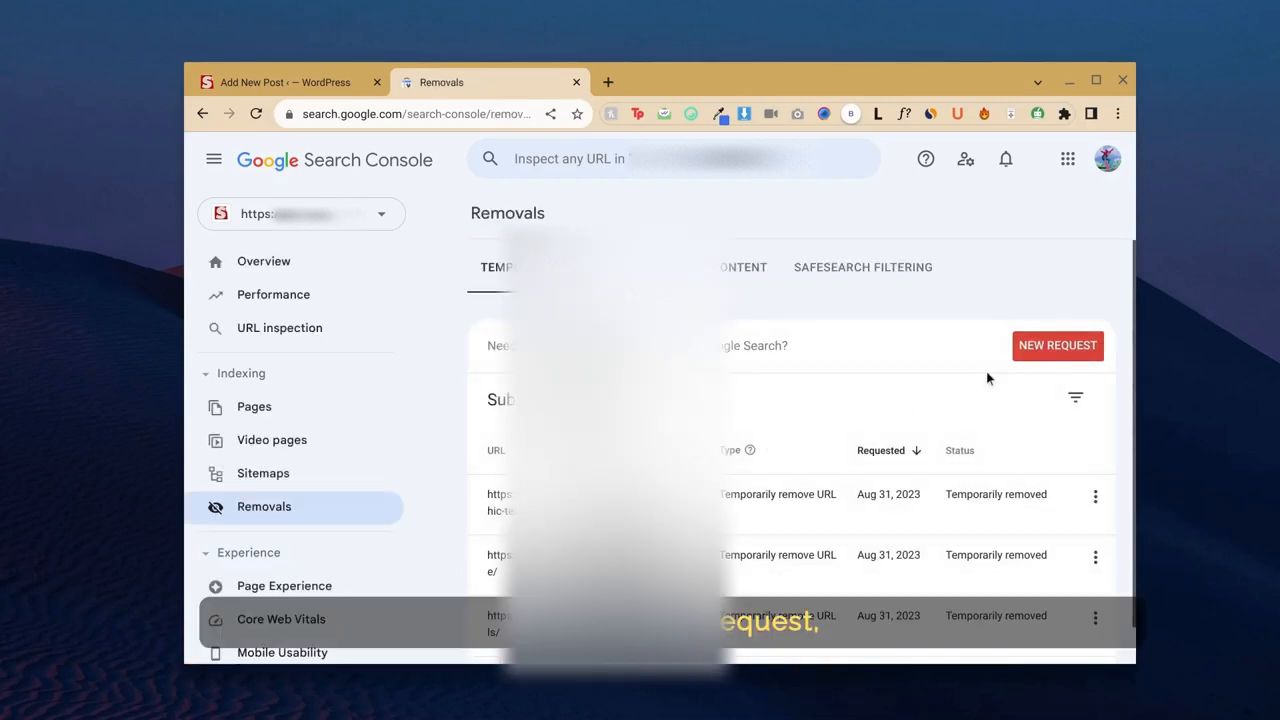
click(1056, 344)
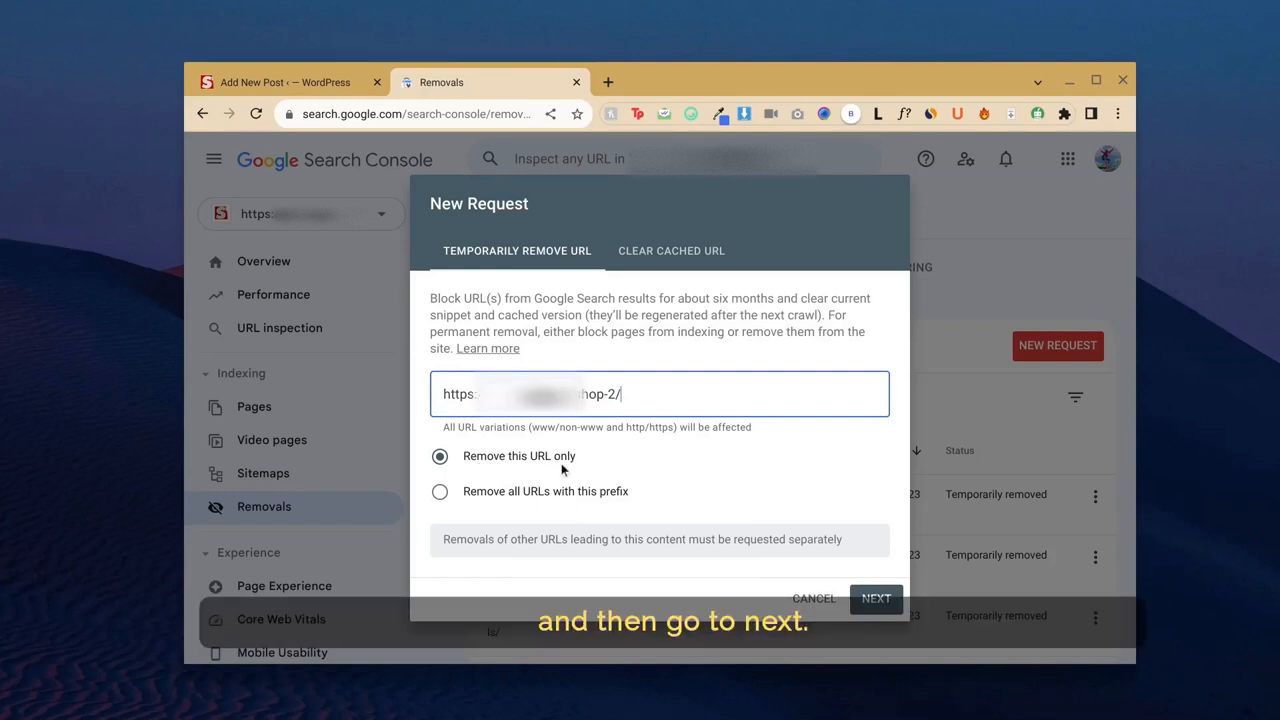
- Submit the temporary removal so it shows as processing dated Sep 1, 2023, then return to page indexing
click(876, 598)
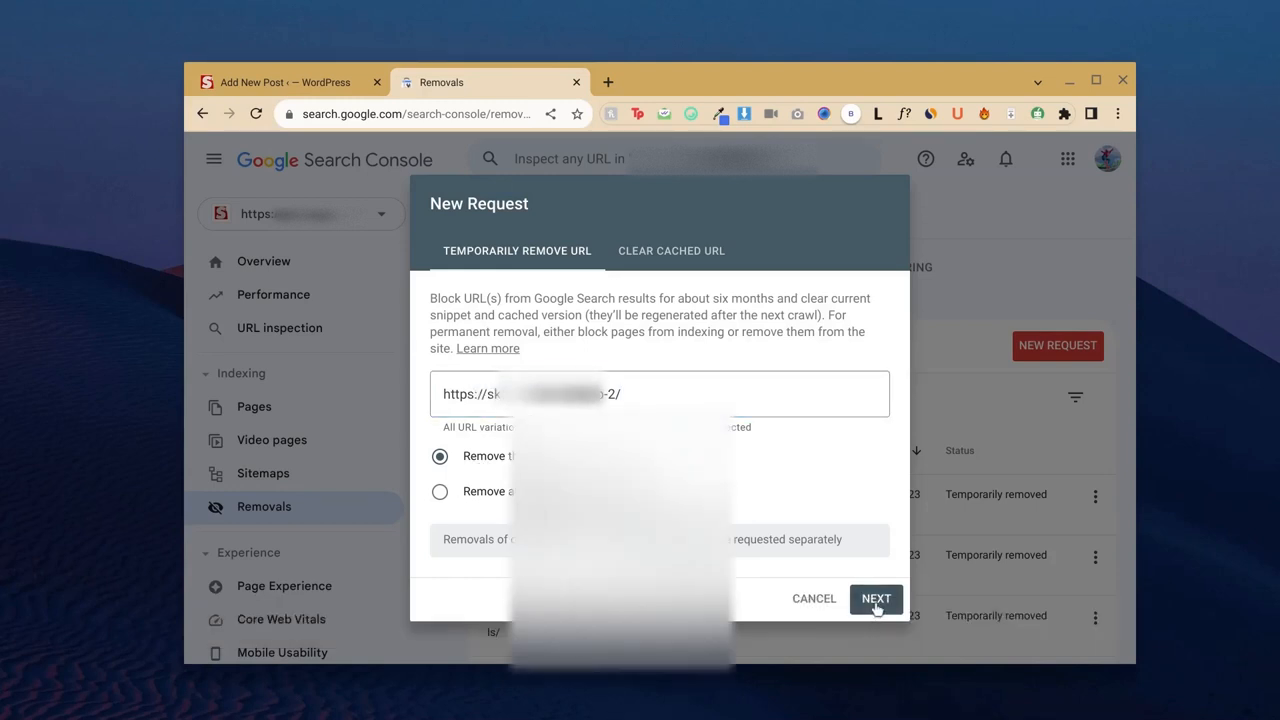
click(876, 598)
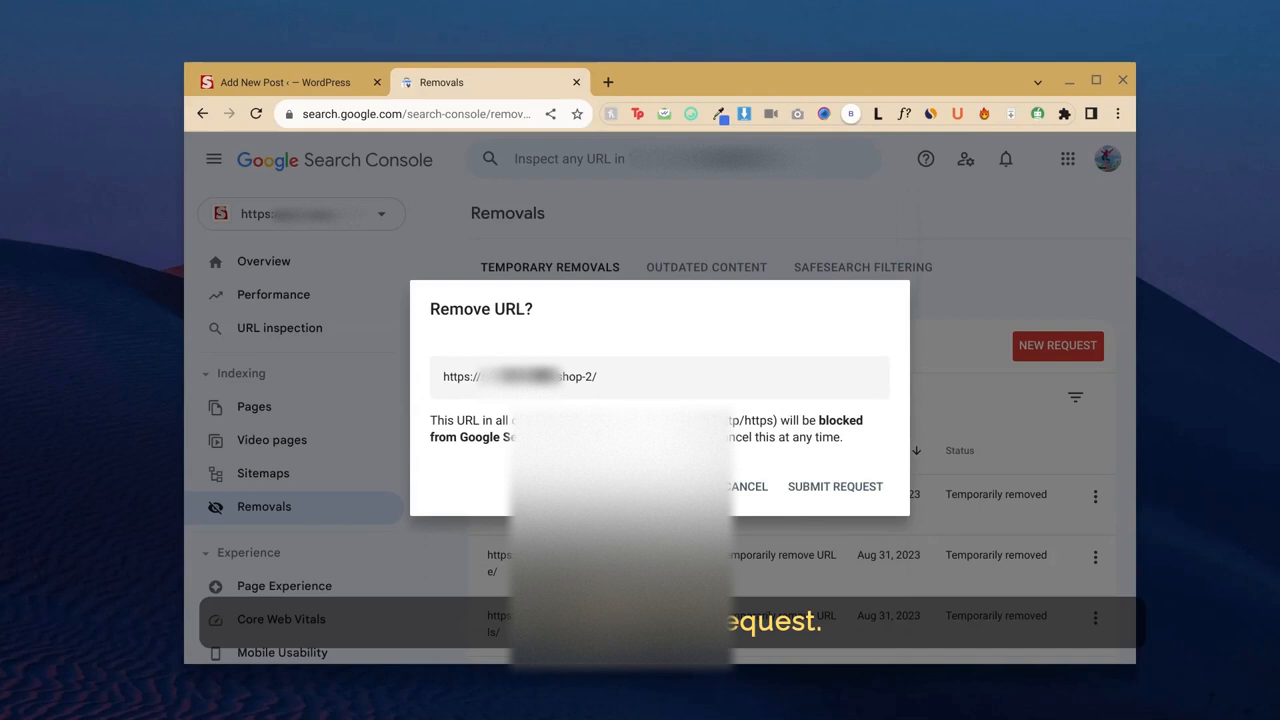
click(834, 486)
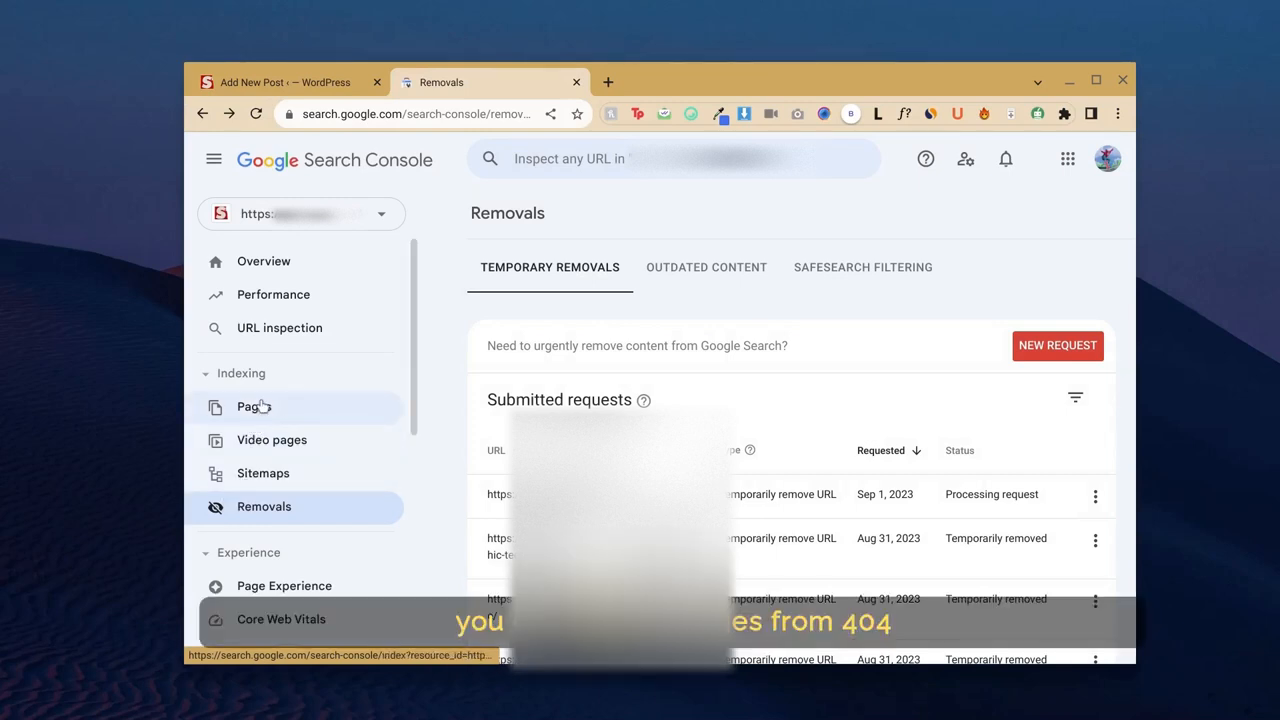
click(254, 406)
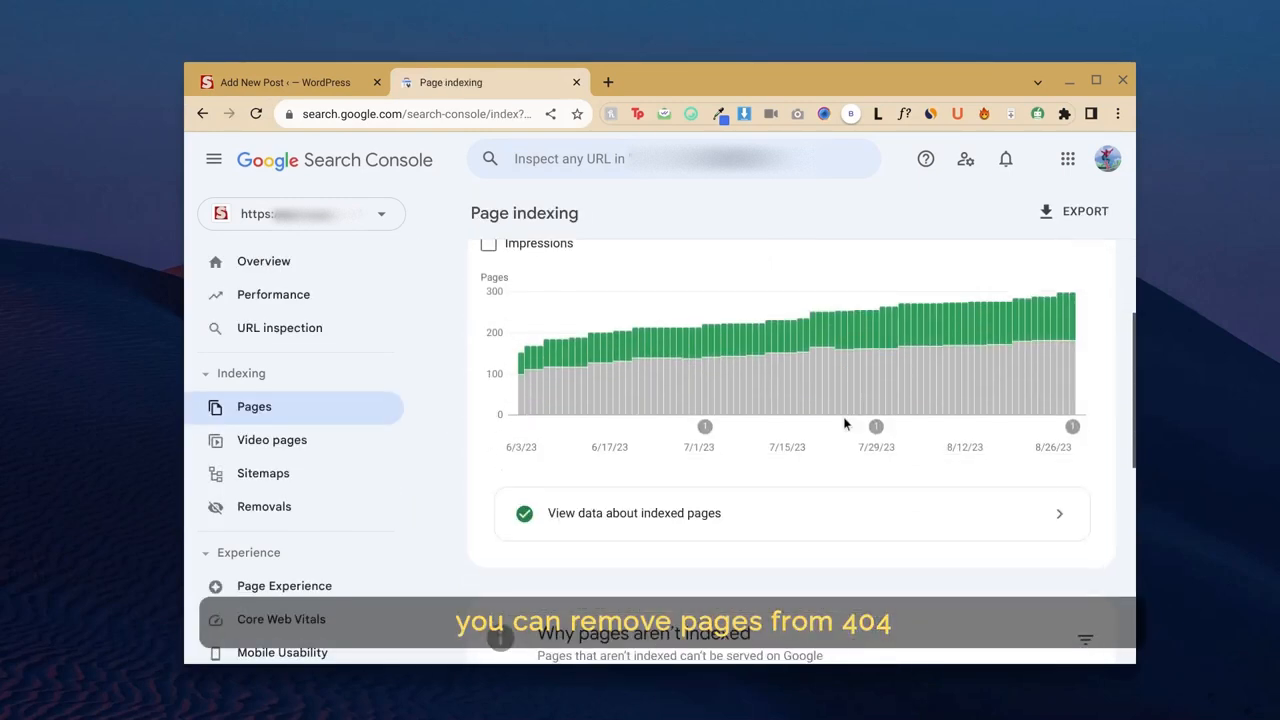